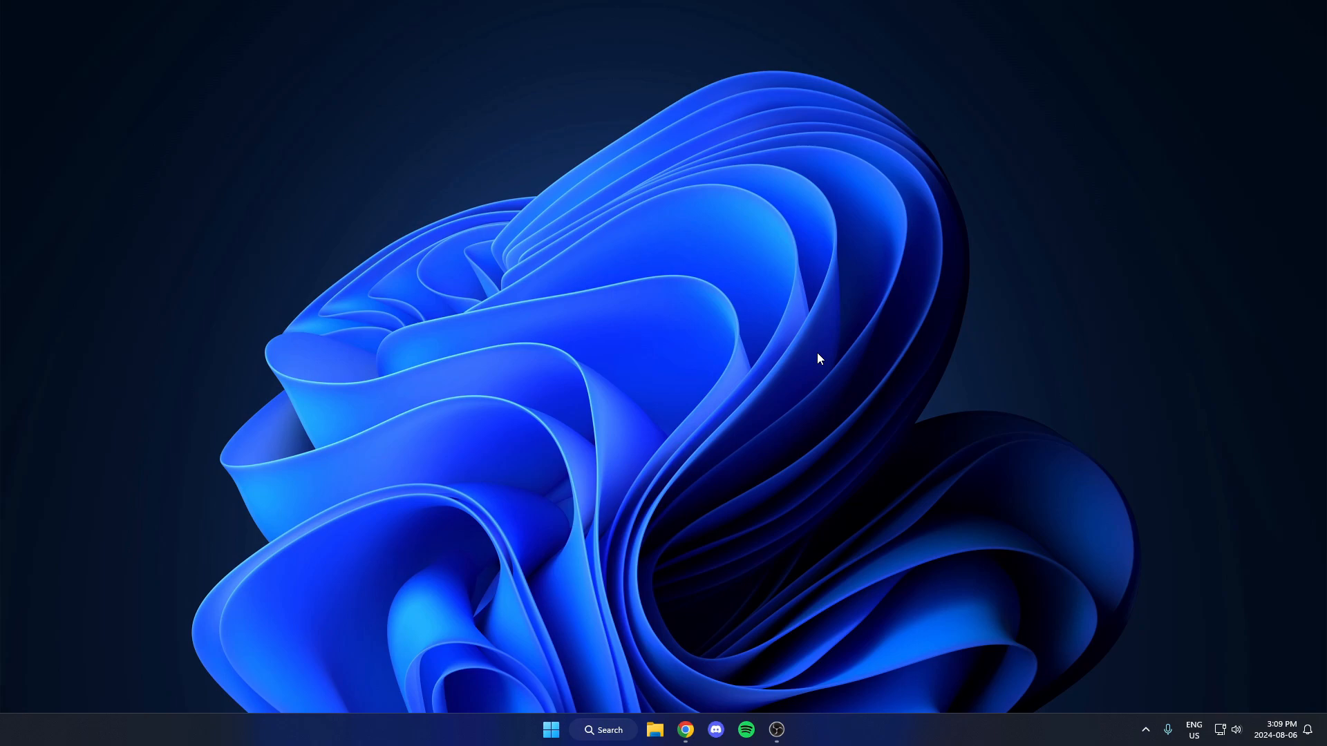
pyautogui.moveTo(574, 673)
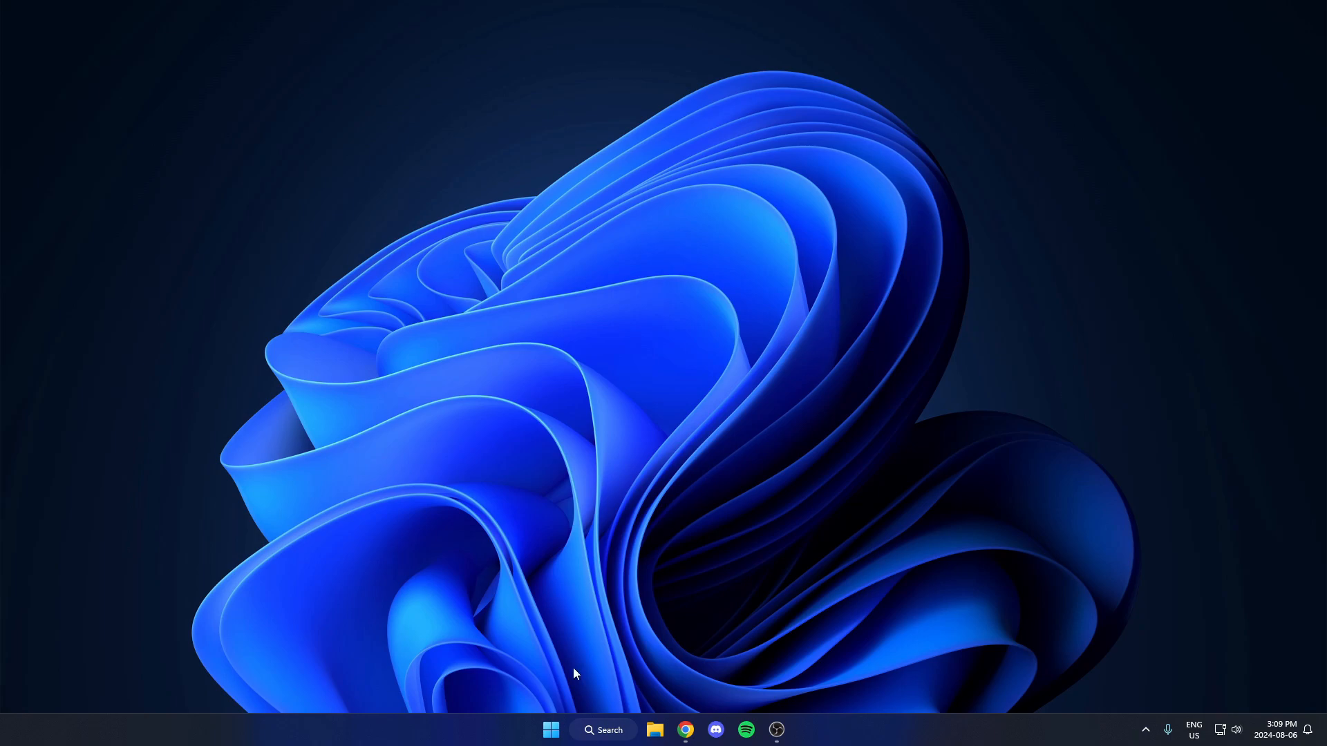
pyautogui.moveTo(551, 730)
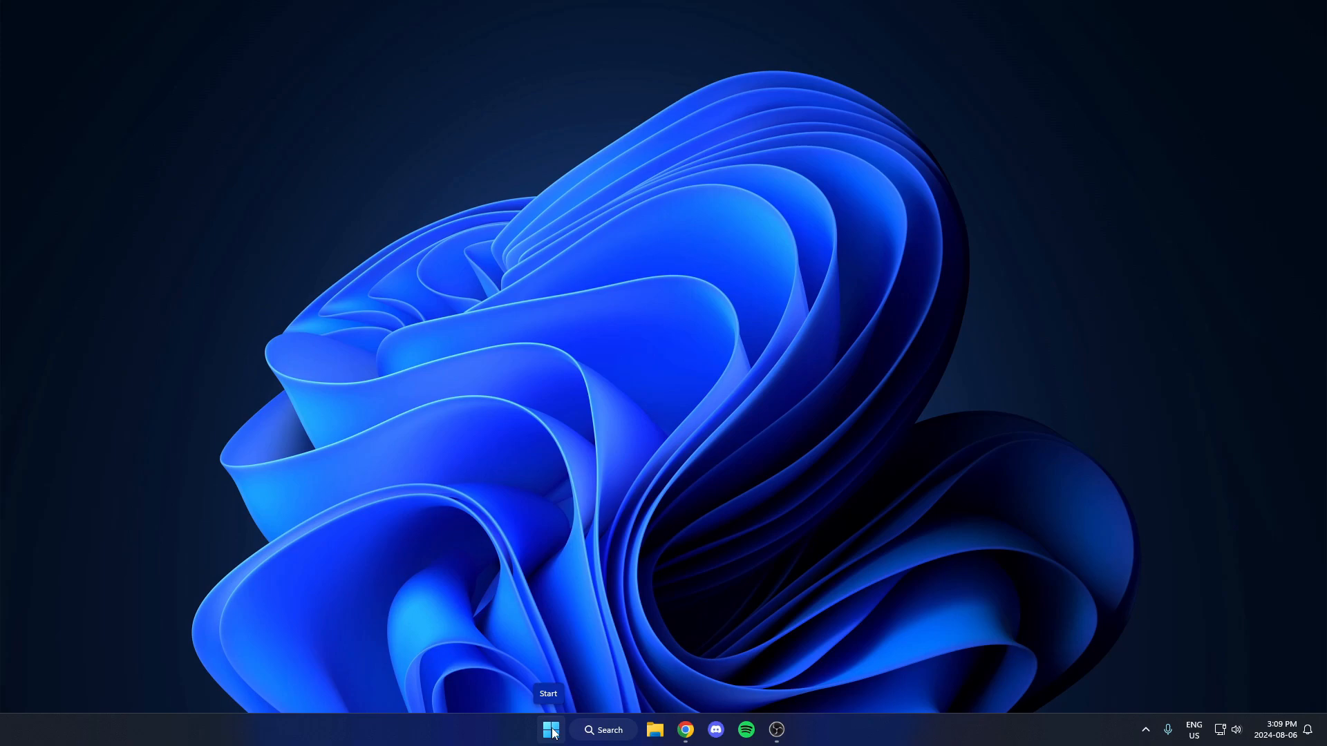
# - Launch Settings from the Start button's quick-link menu
pyautogui.rightClick(551, 729)
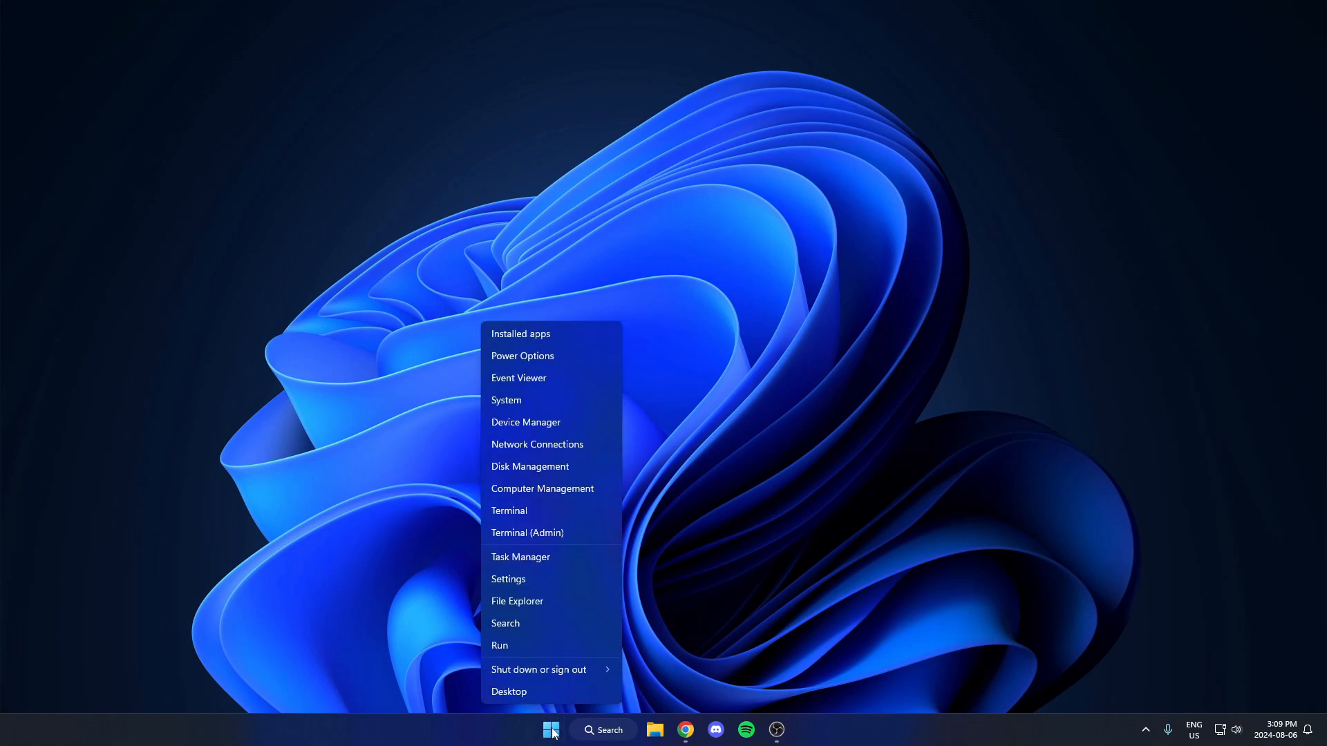
pyautogui.moveTo(550, 579)
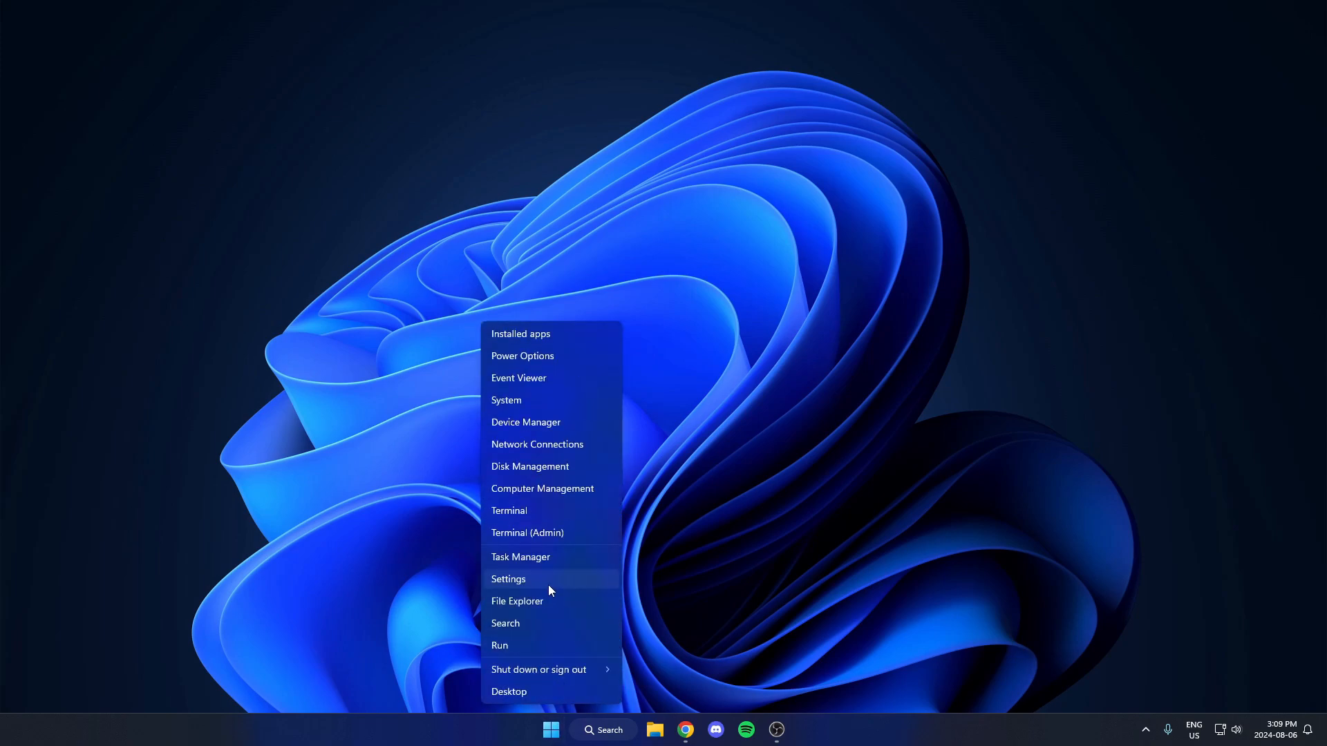
pyautogui.click(508, 578)
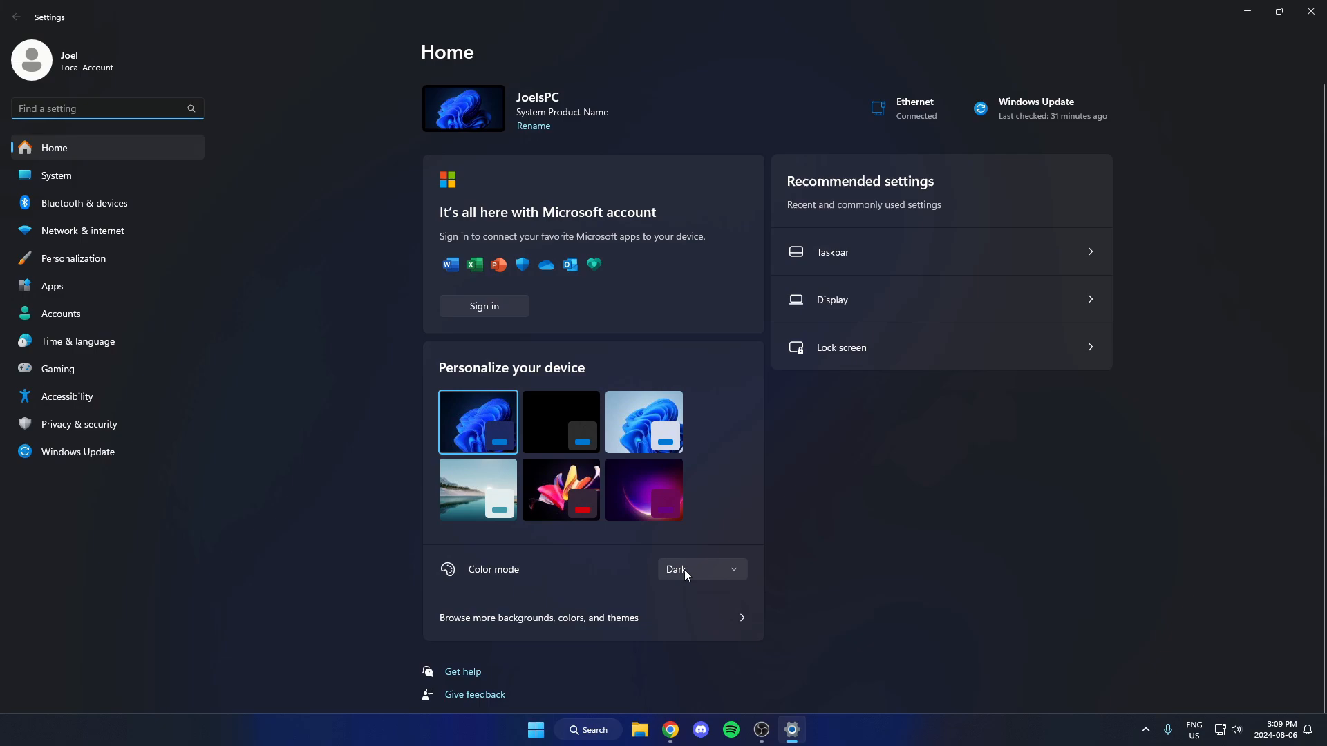
pyautogui.moveTo(802, 555)
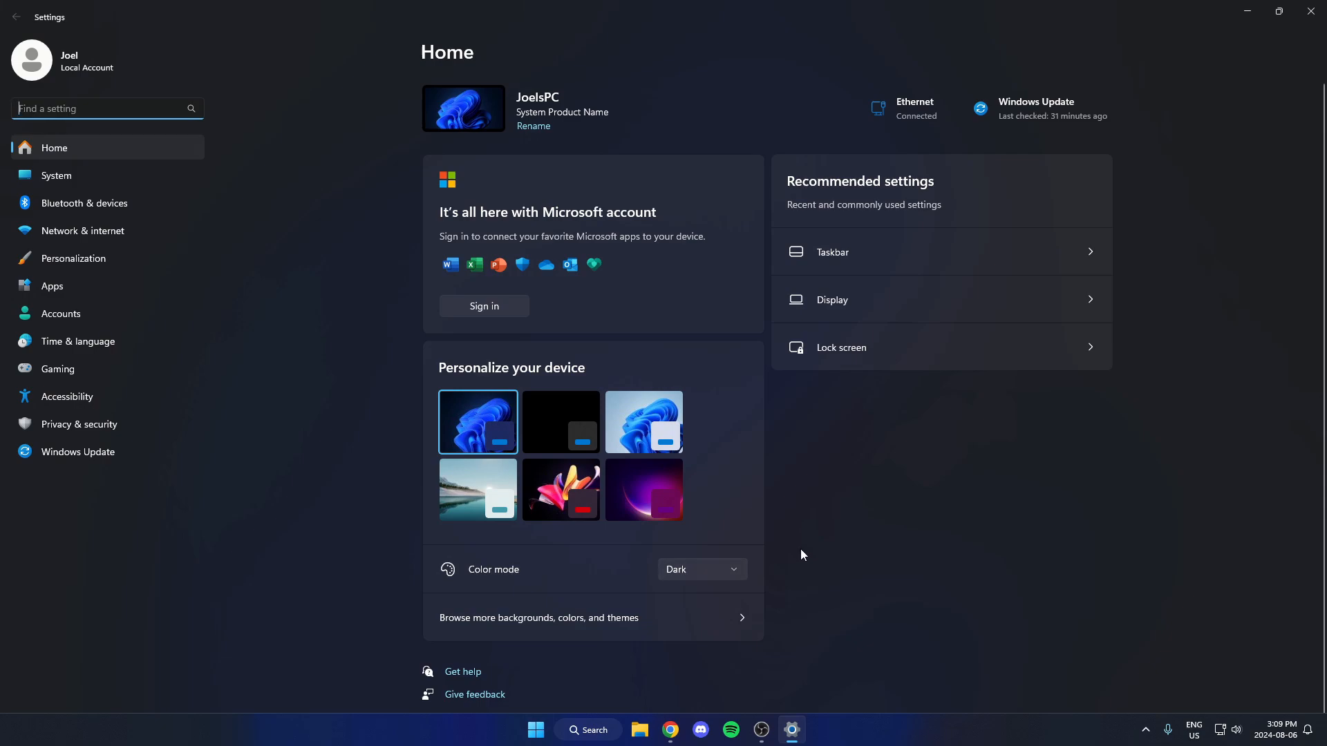
pyautogui.moveTo(172, 328)
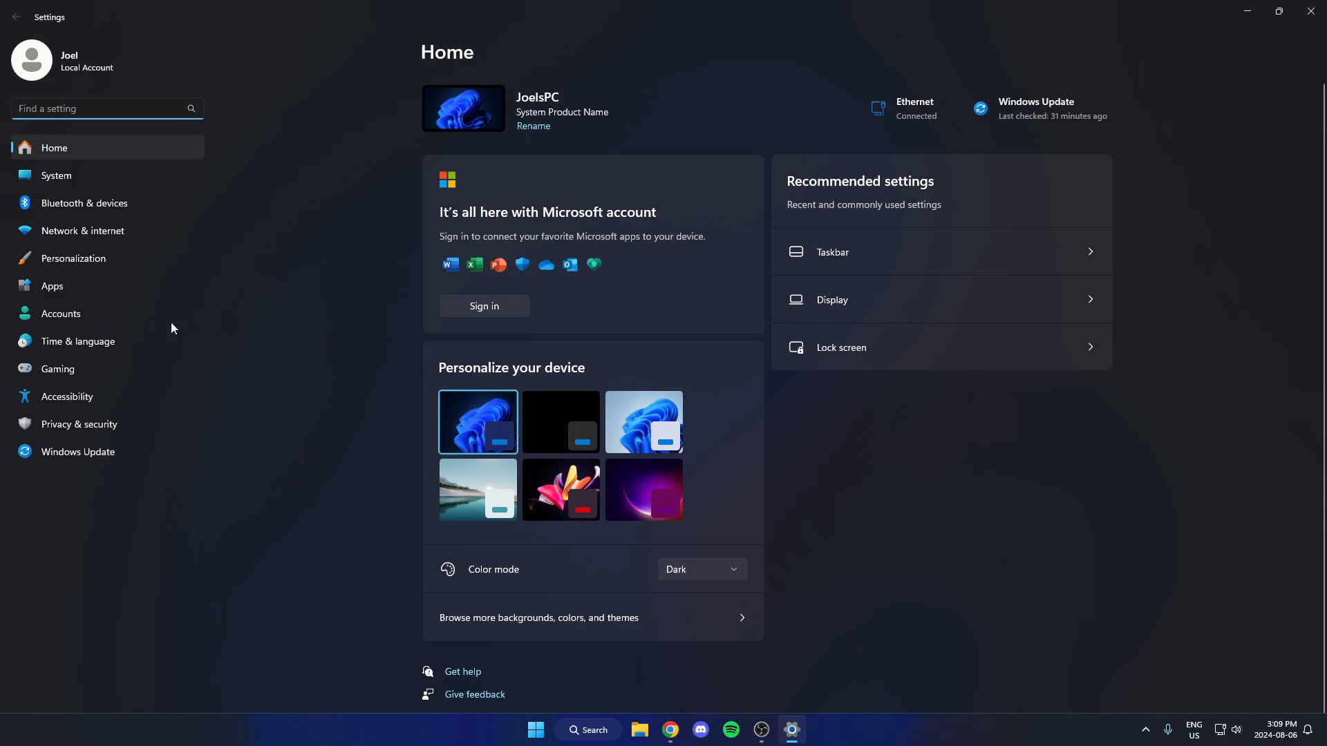
pyautogui.moveTo(91, 263)
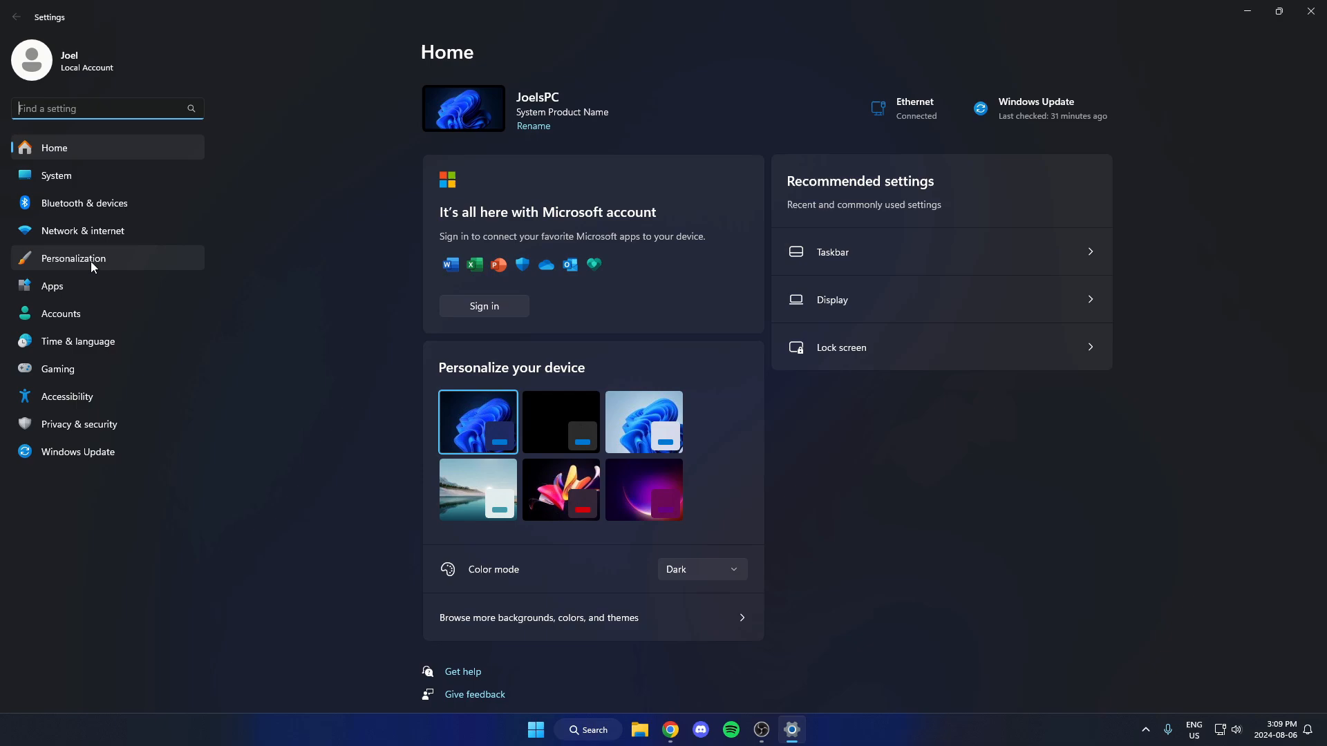
# - Go to Personalization > Themes in Settings
pyautogui.click(74, 258)
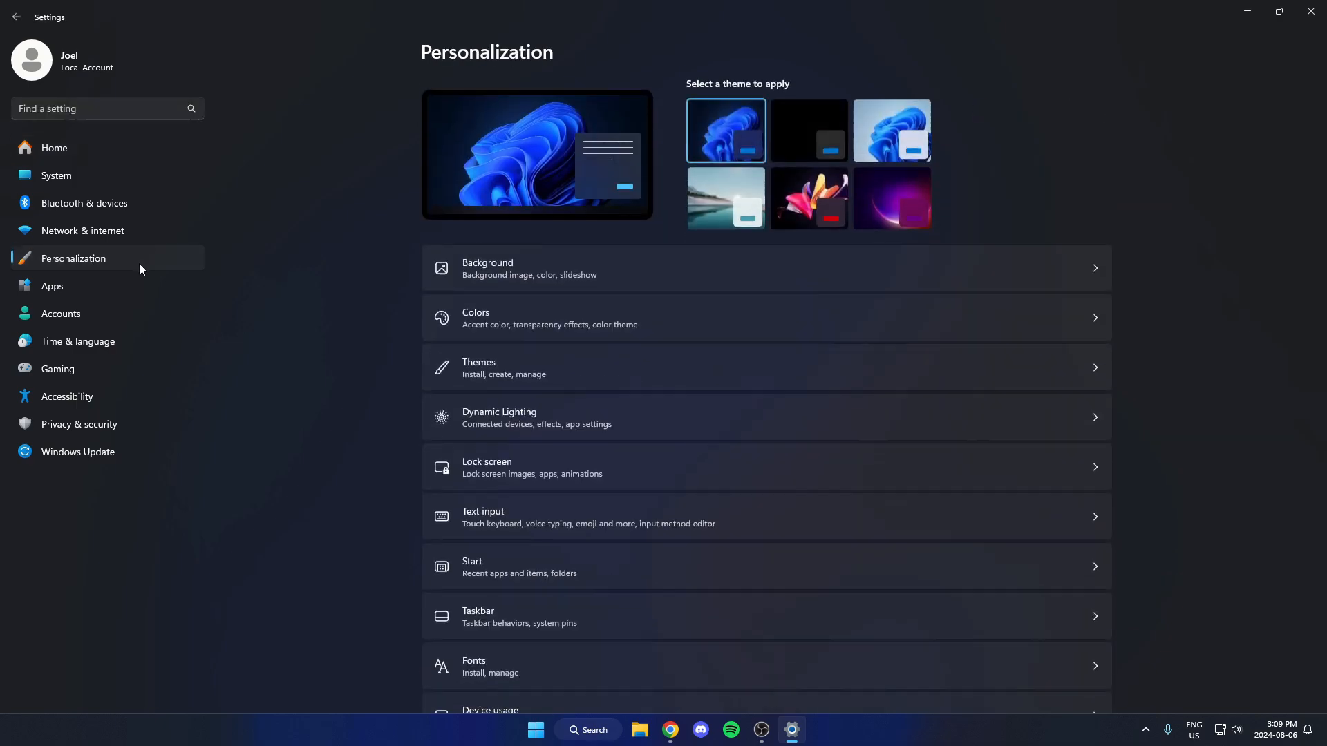
pyautogui.moveTo(167, 261)
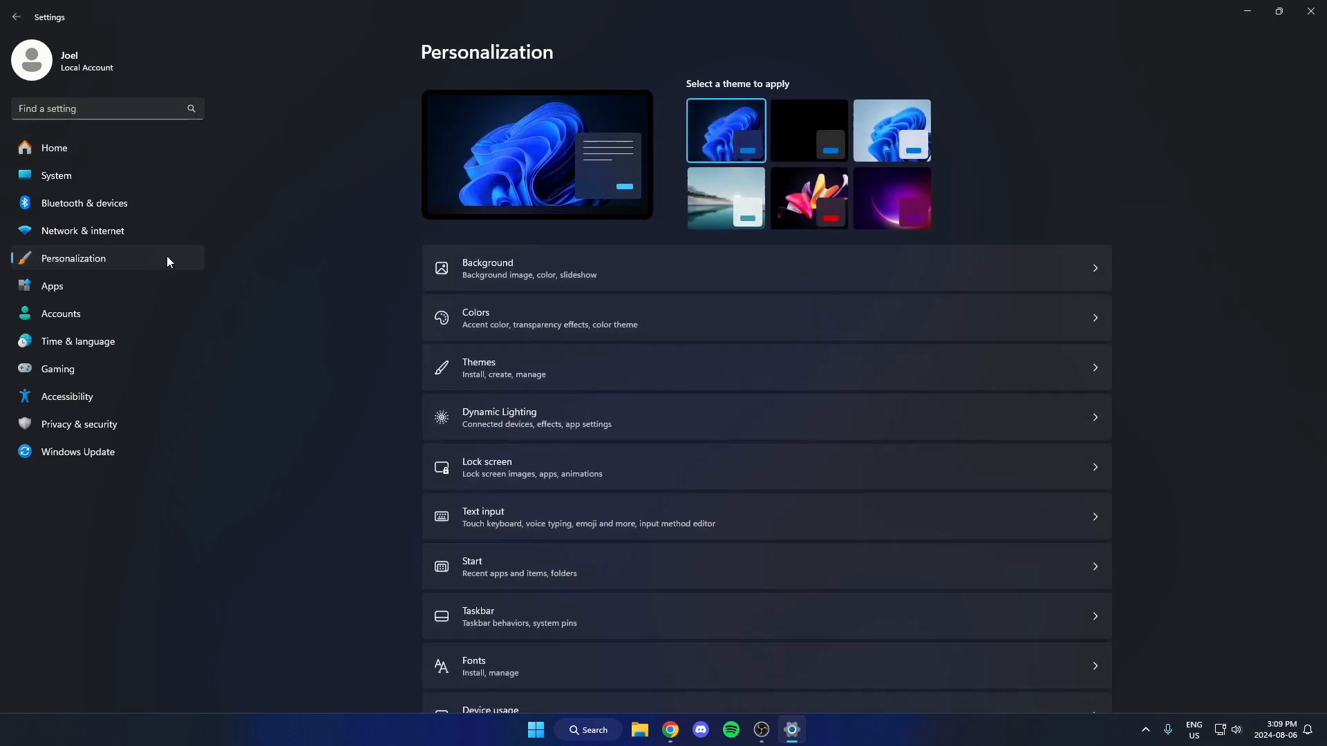
pyautogui.moveTo(554, 373)
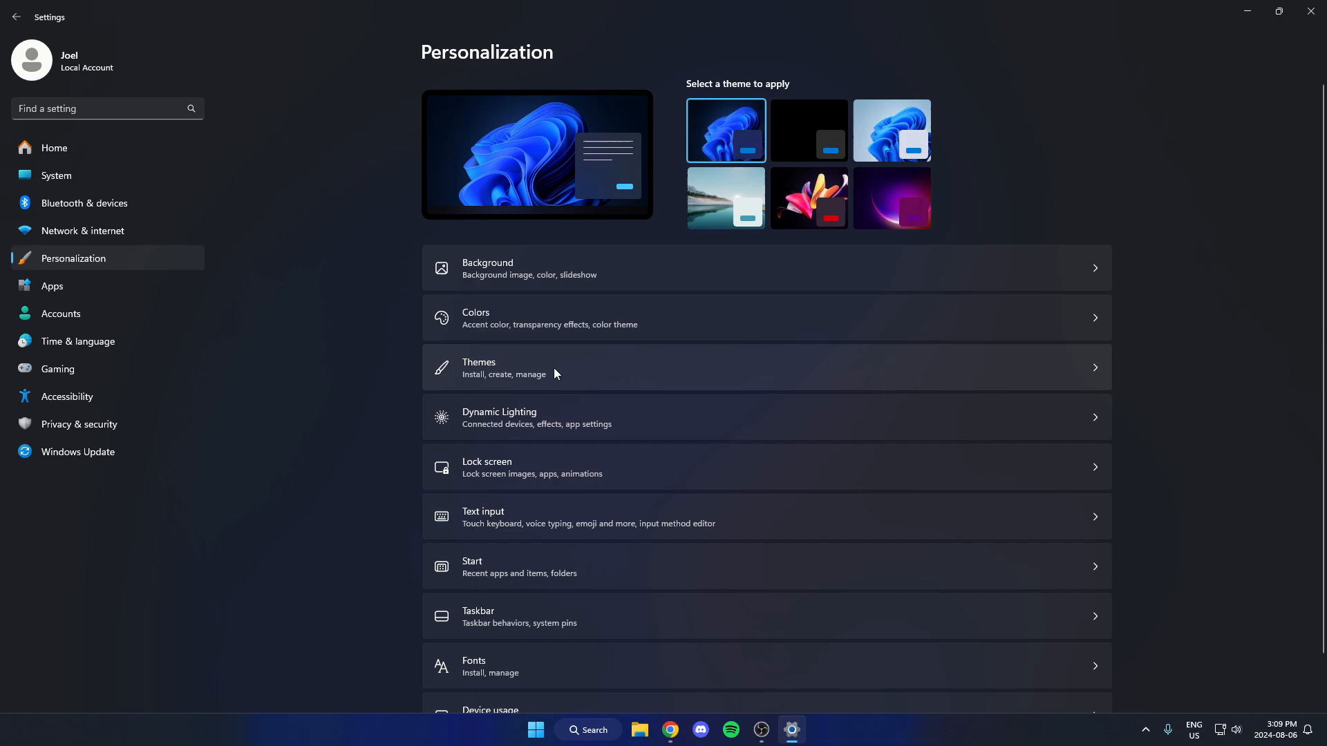
pyautogui.click(478, 369)
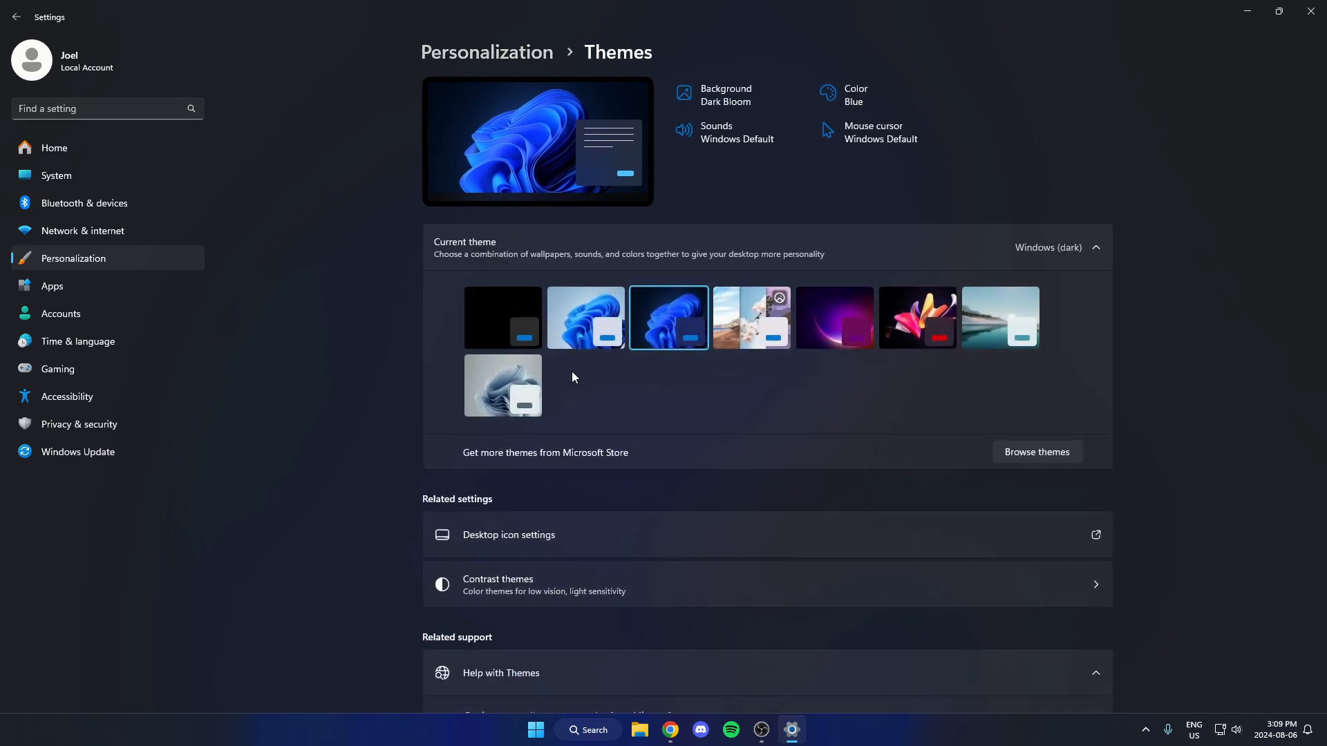
# - Scroll the Themes page down to Related settings and Desktop icon settings
pyautogui.scroll(-3)
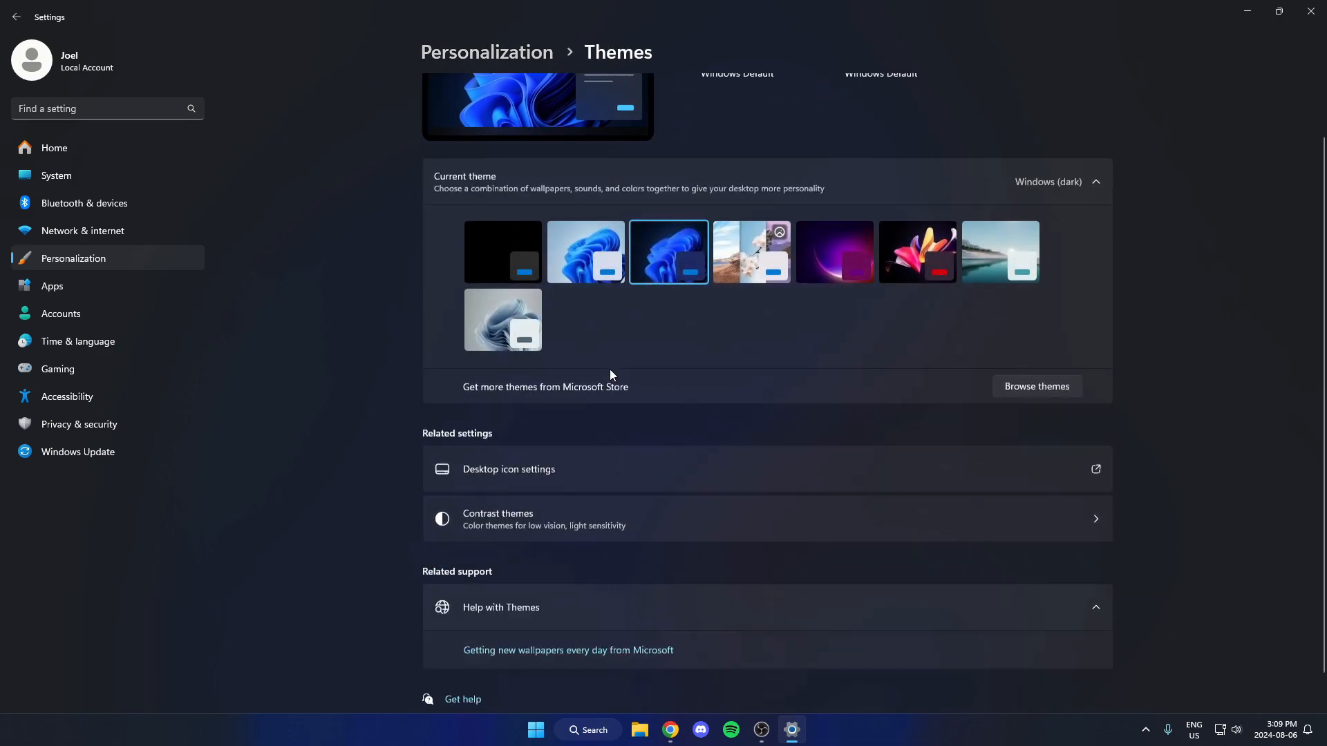
pyautogui.scroll(-3)
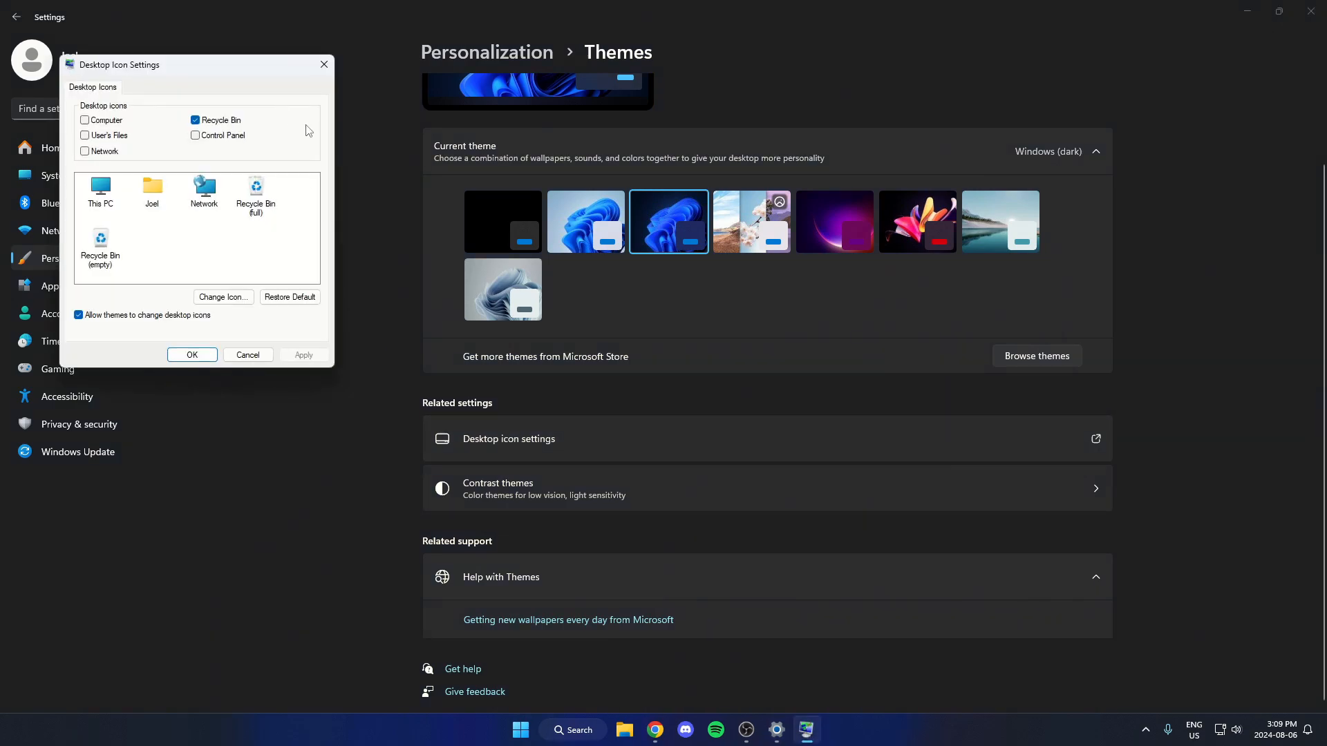
# - Enable the Computer desktop icon, apply, and confirm with OK
pyautogui.moveTo(197, 64); pyautogui.dragTo(606, 170)
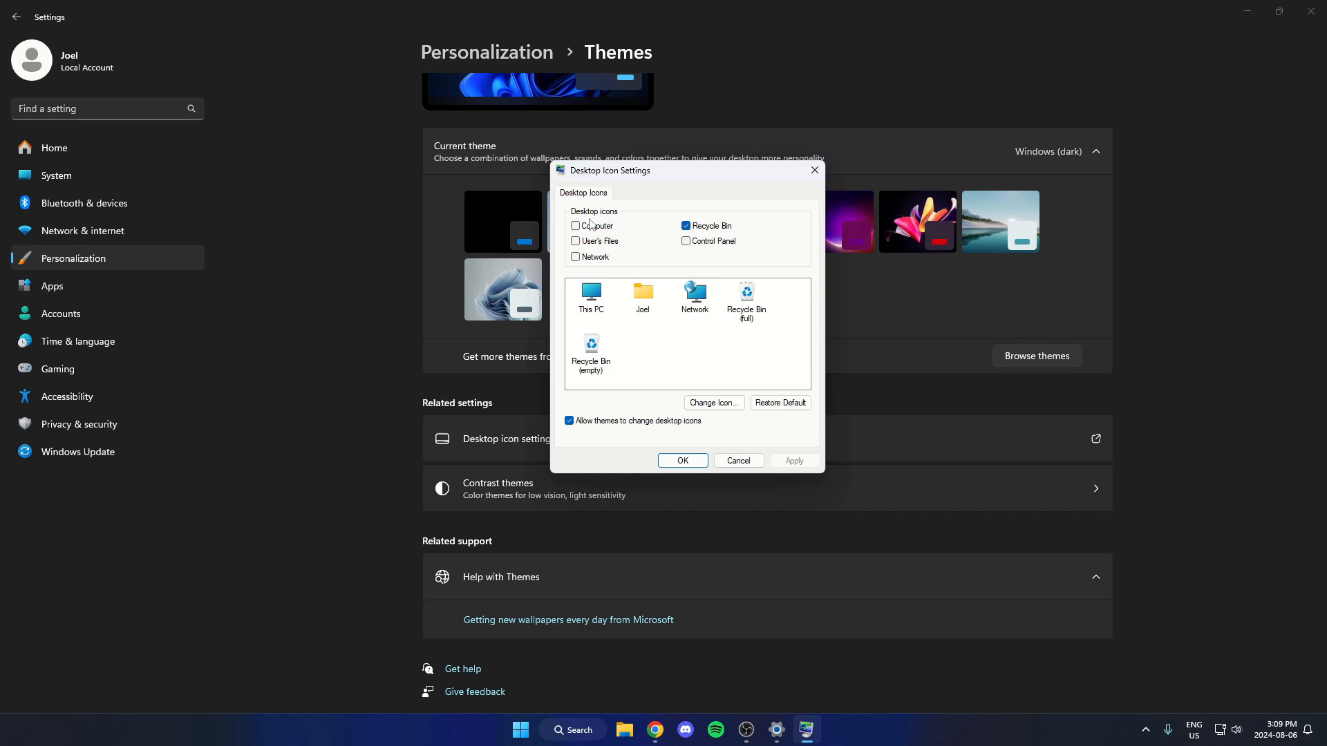
pyautogui.click(576, 226)
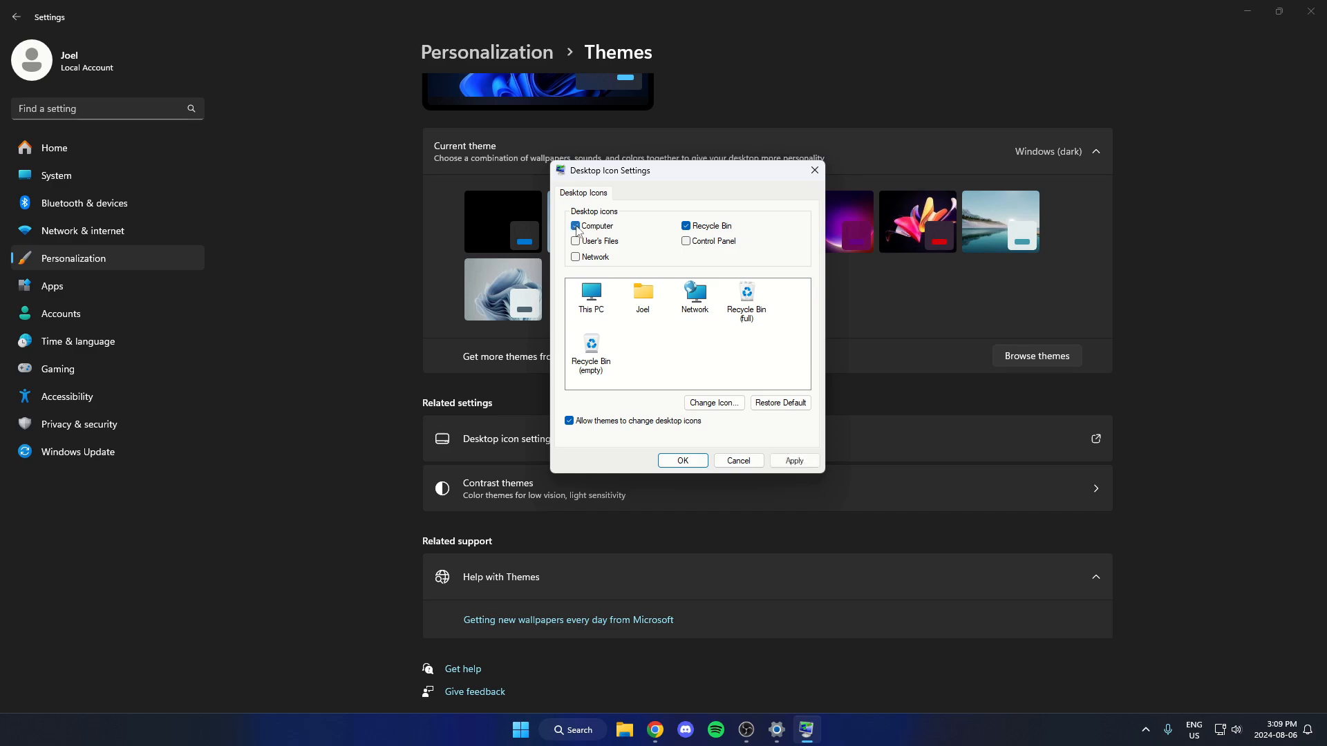
pyautogui.click(576, 226)
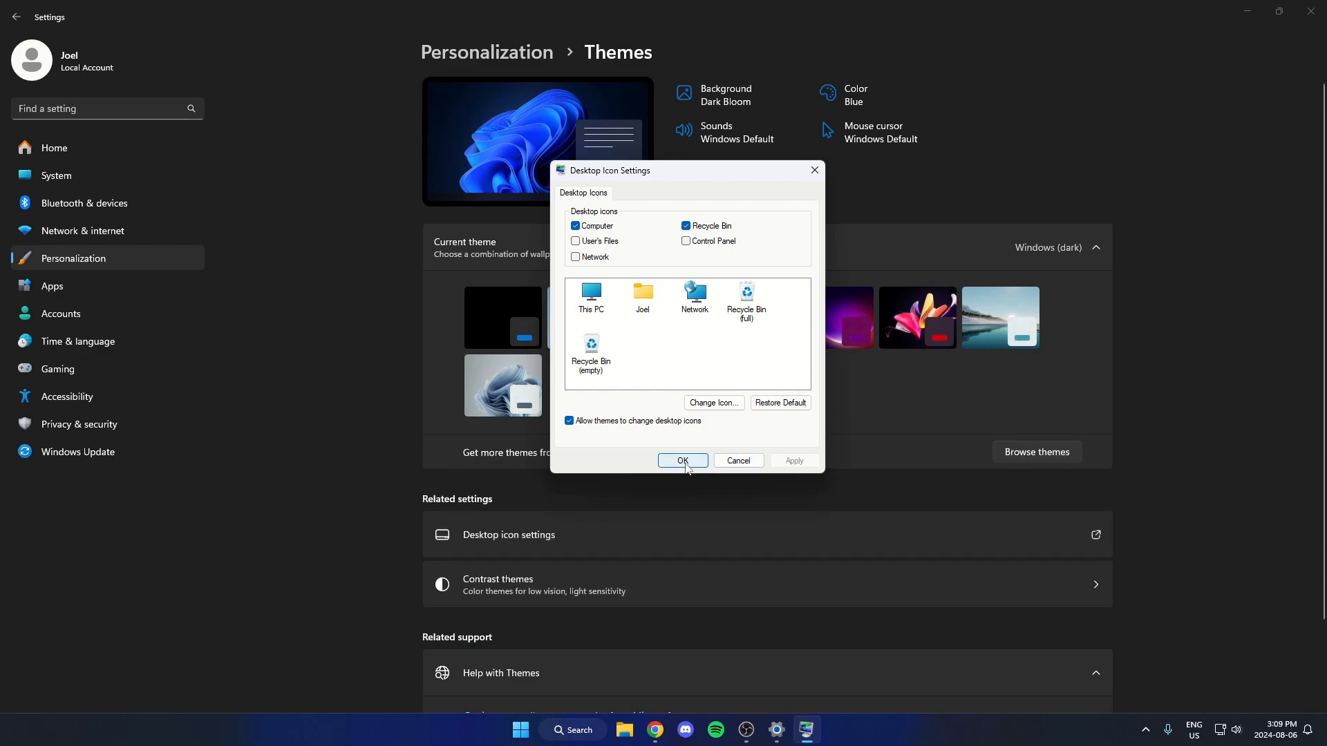
pyautogui.click(682, 460)
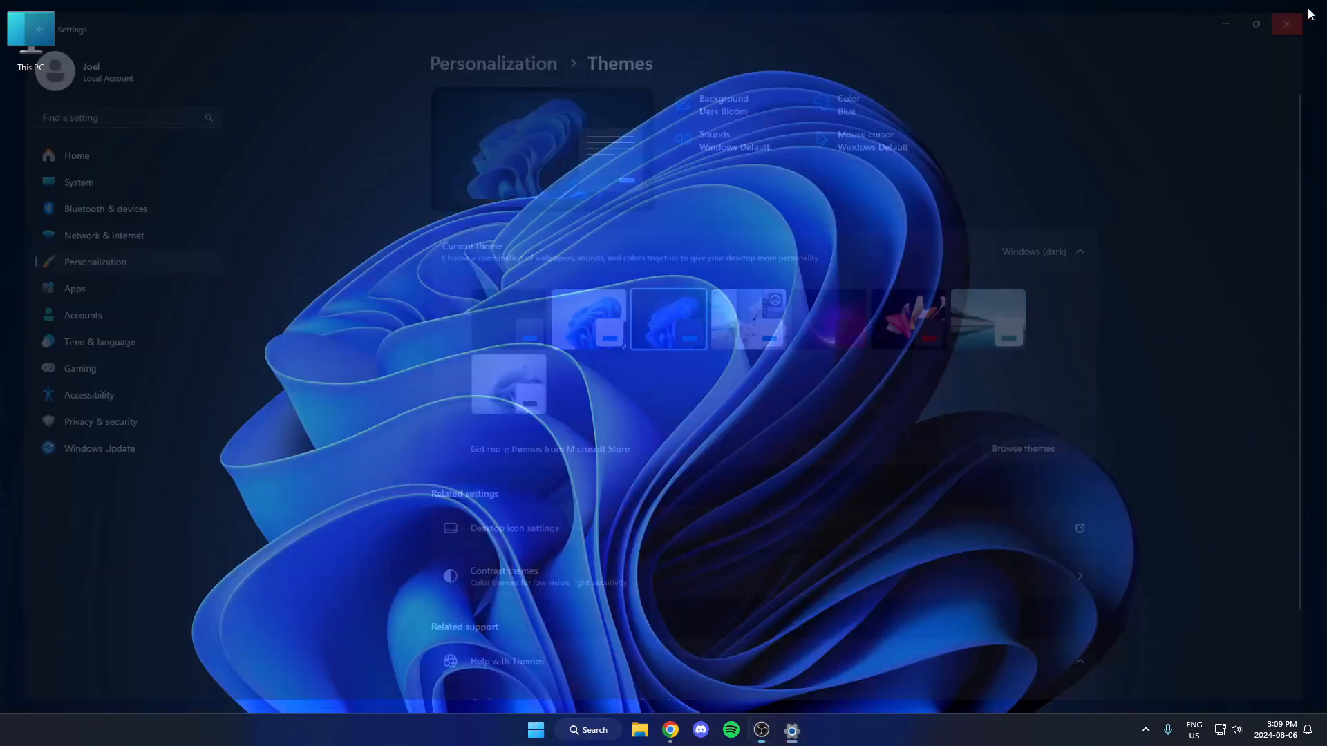
# - Close the Settings window to reveal the This PC icon on the desktop
pyautogui.click(1285, 24)
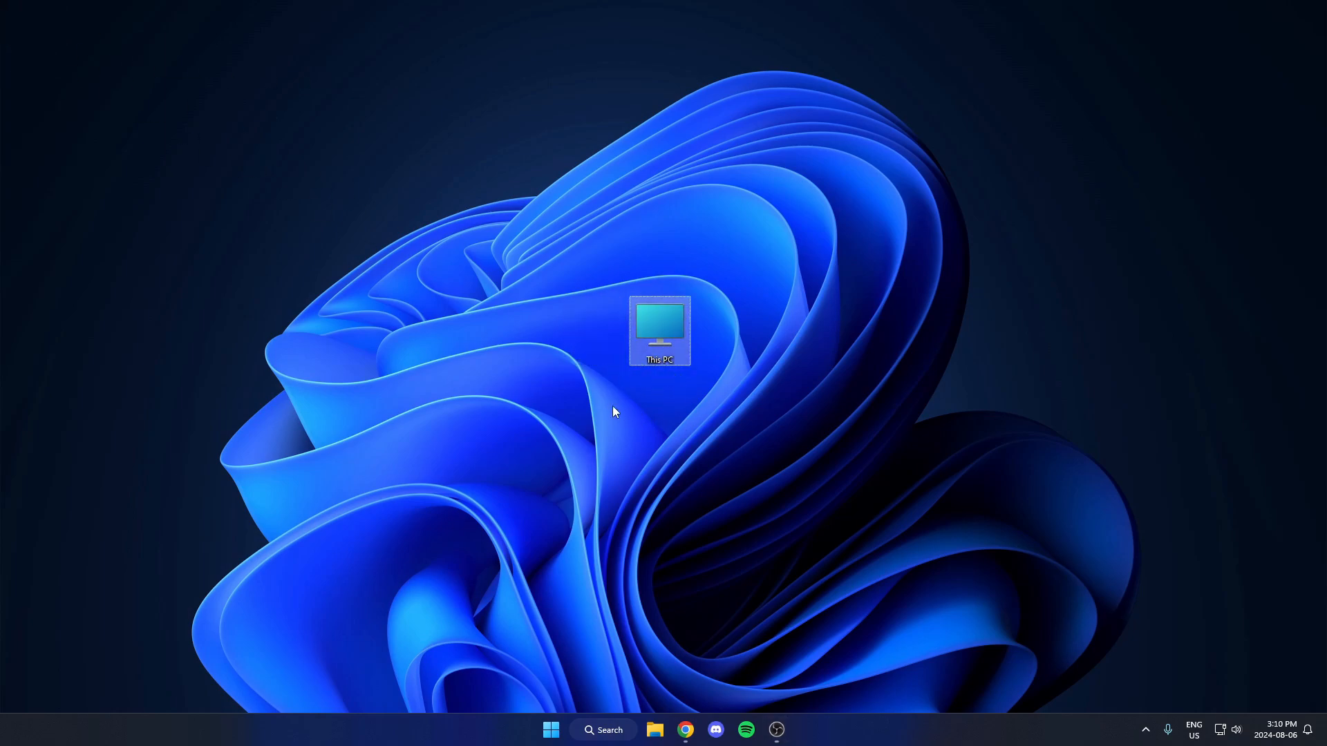
pyautogui.moveTo(599, 448)
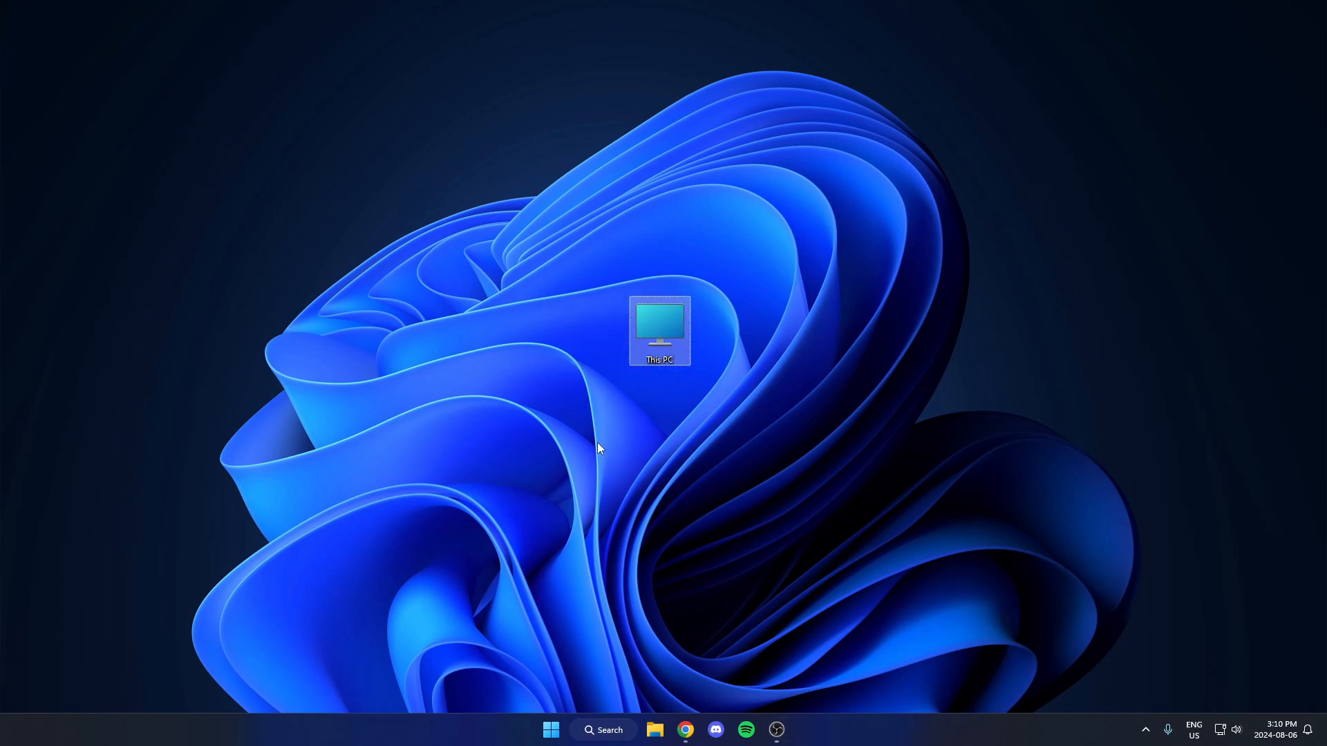
pyautogui.moveTo(589, 451)
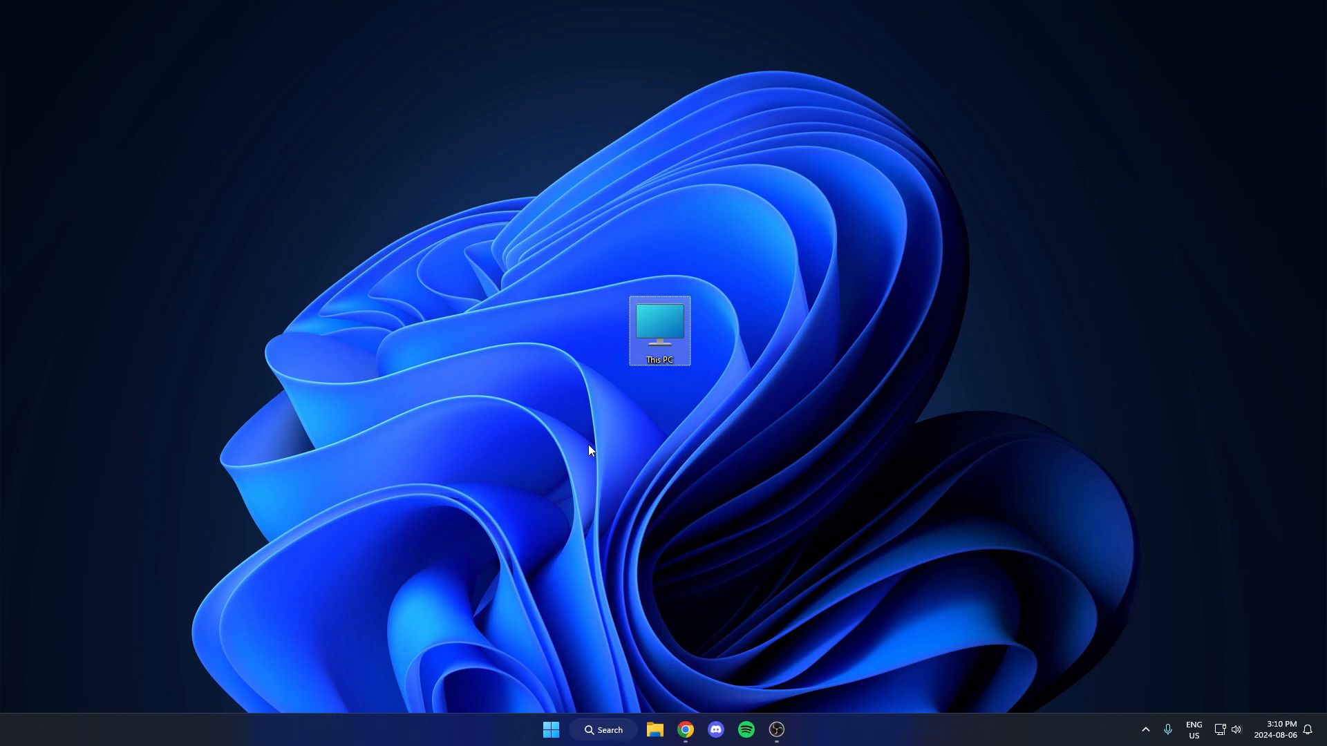